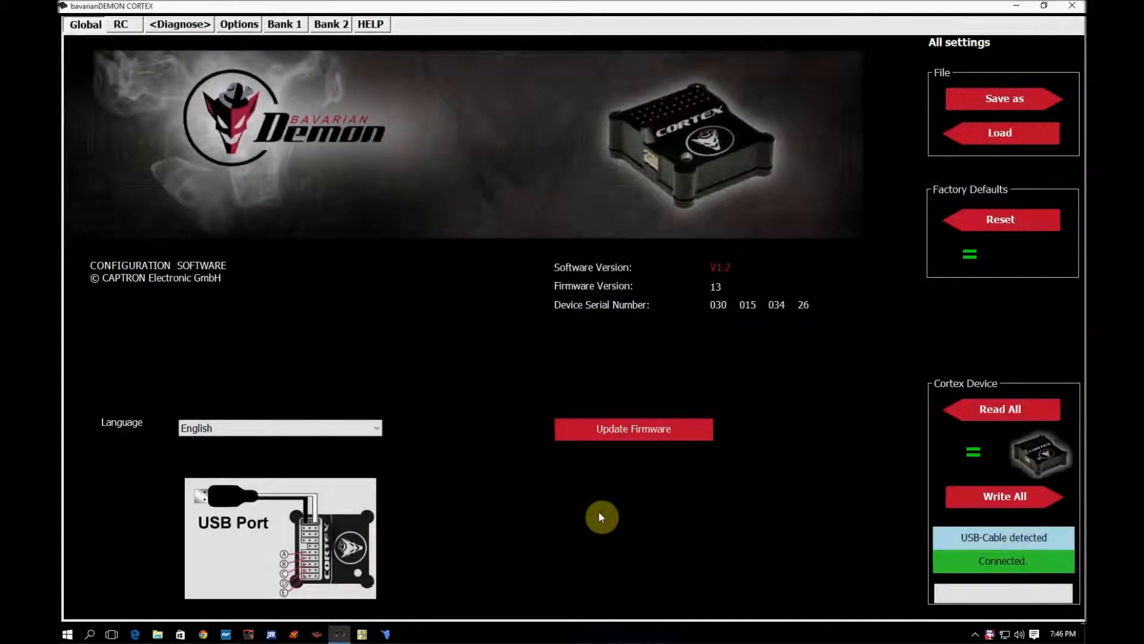
mouse_move(169, 95)
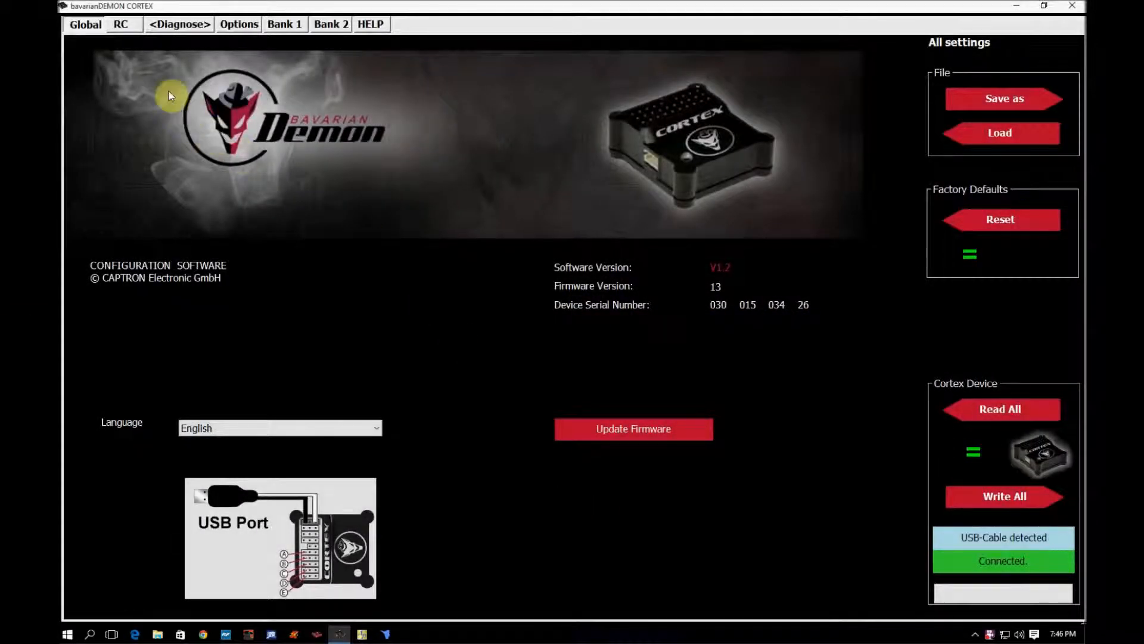
Show the RC settings with Analog servos and Cable loom receiver connection selected.
click(122, 24)
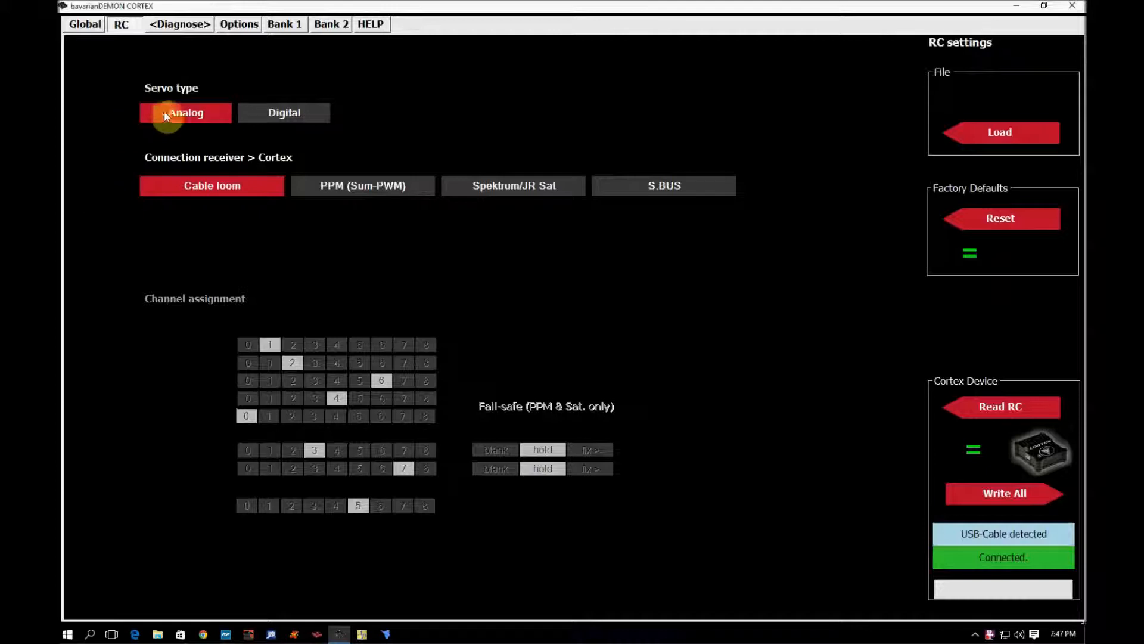
mouse_move(207, 118)
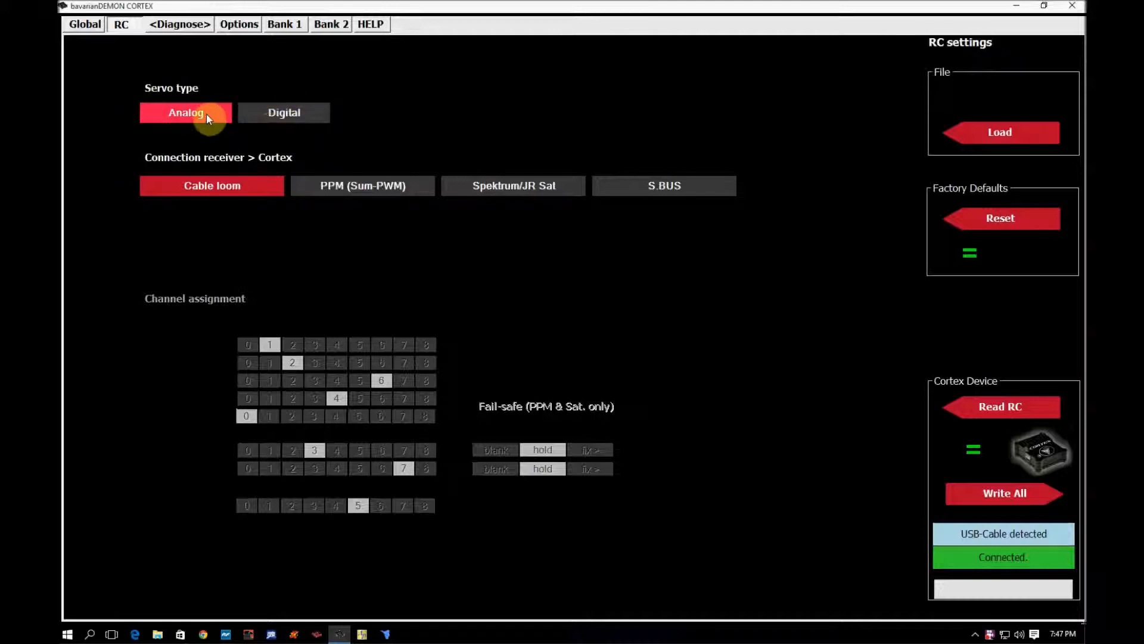
click(284, 112)
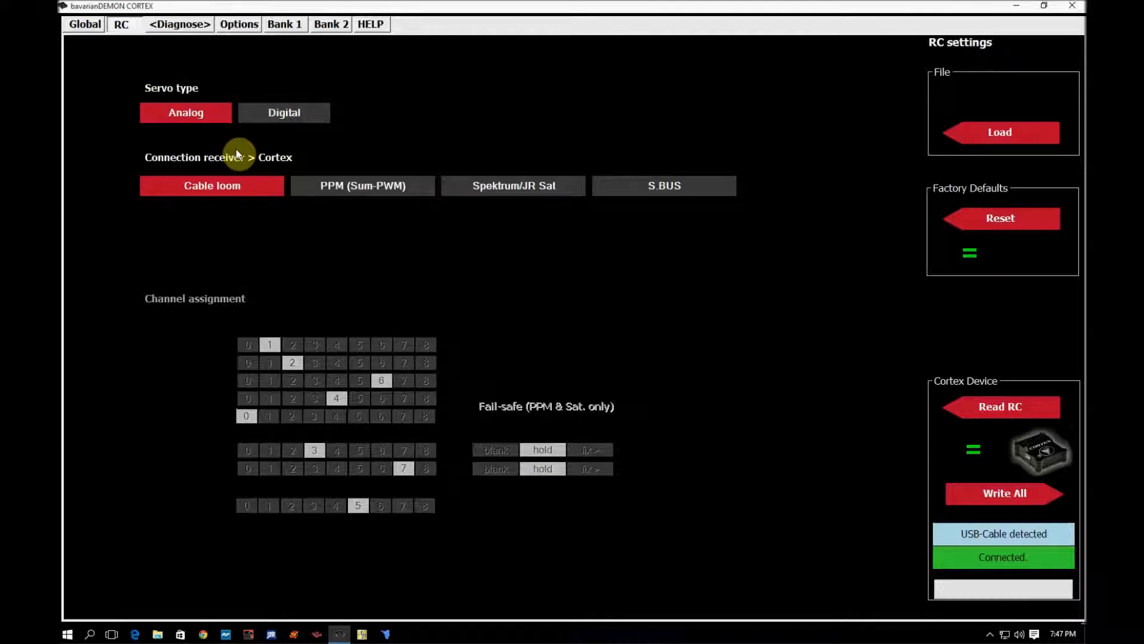
mouse_move(176, 146)
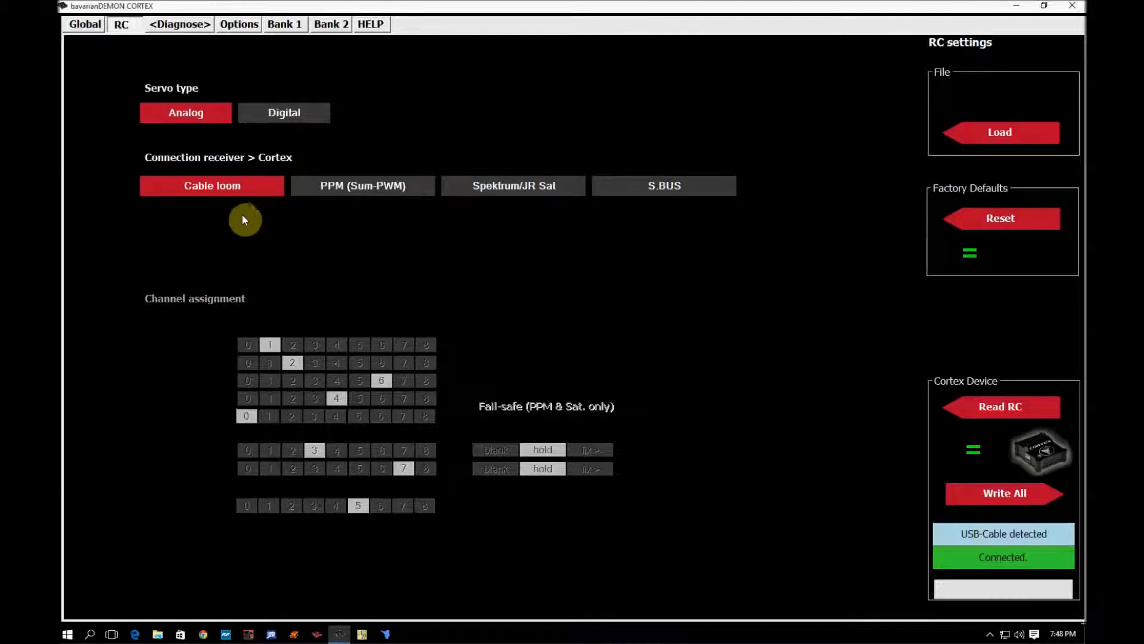
mouse_move(520, 216)
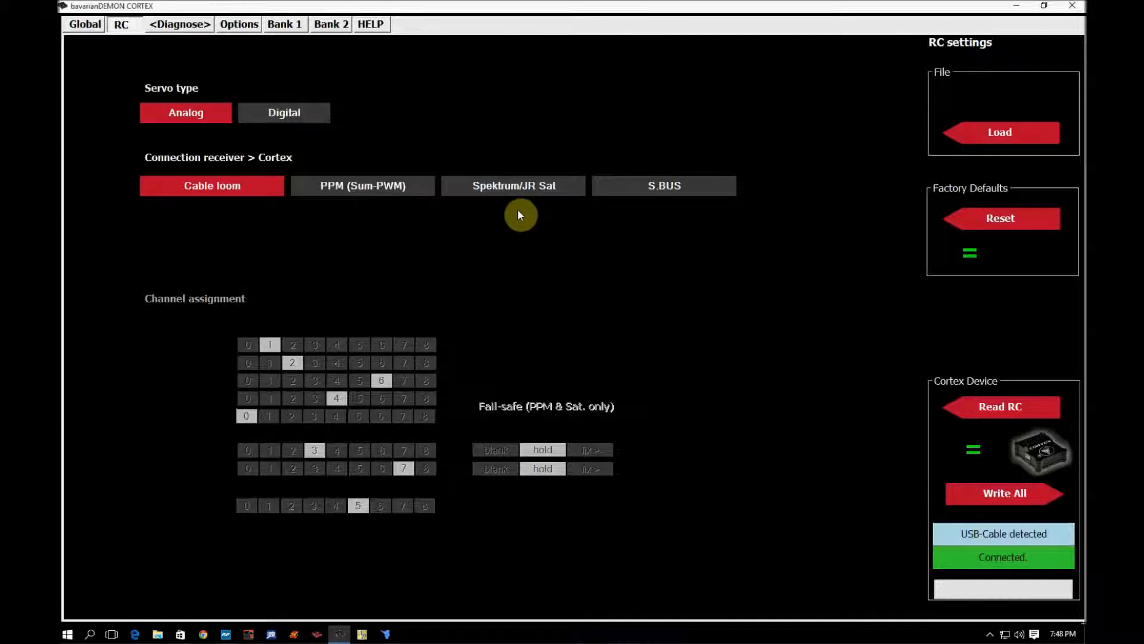
mouse_move(187, 231)
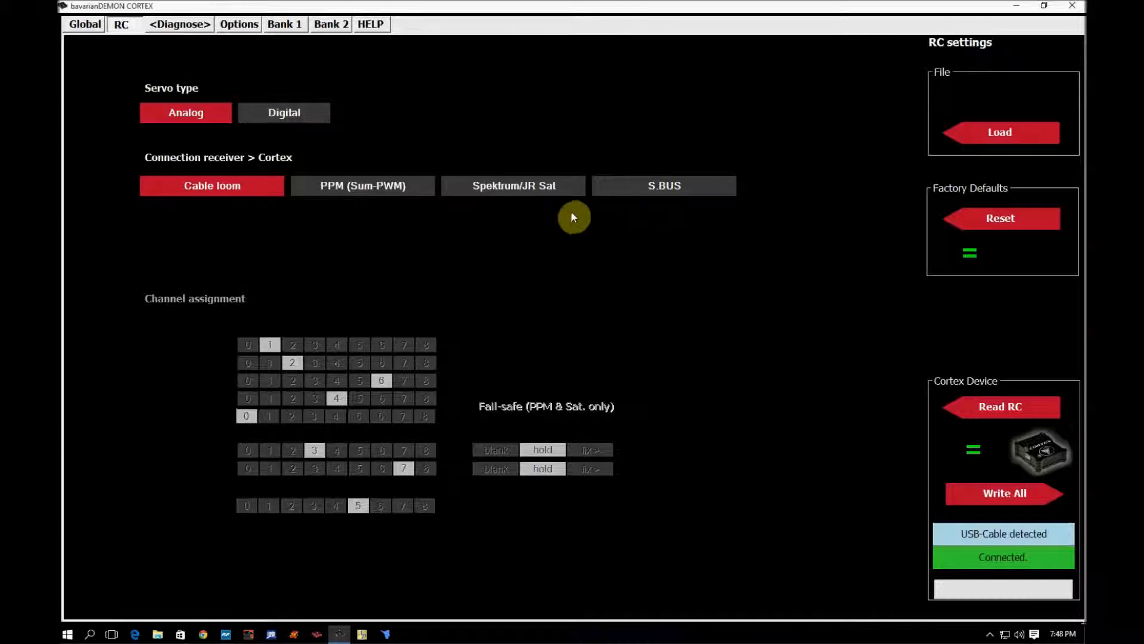
mouse_move(407, 233)
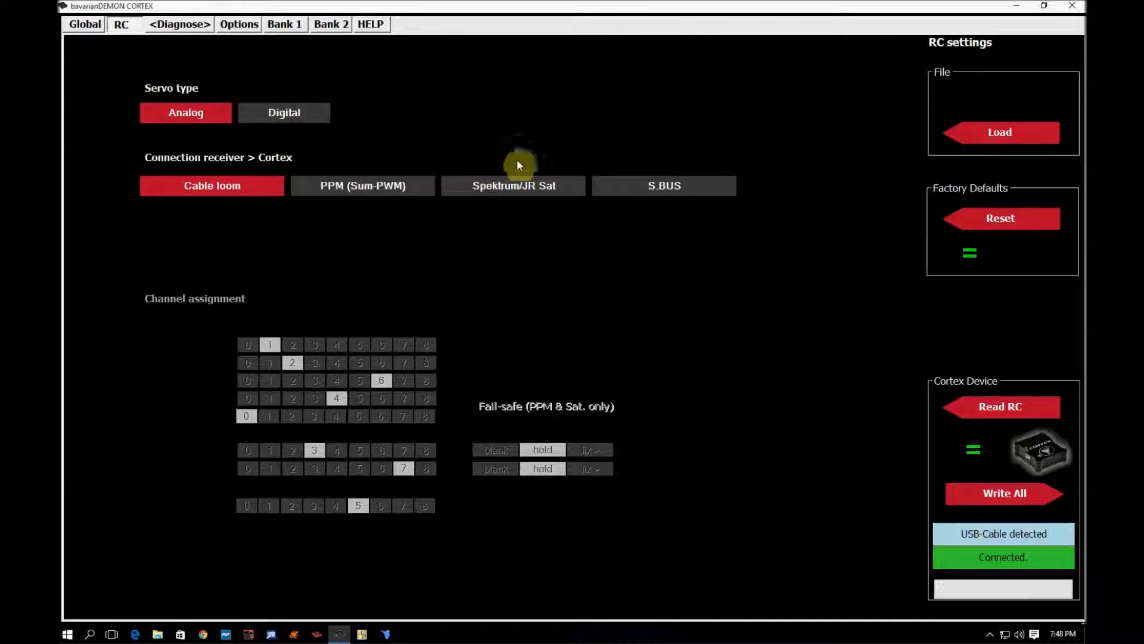
mouse_move(550, 167)
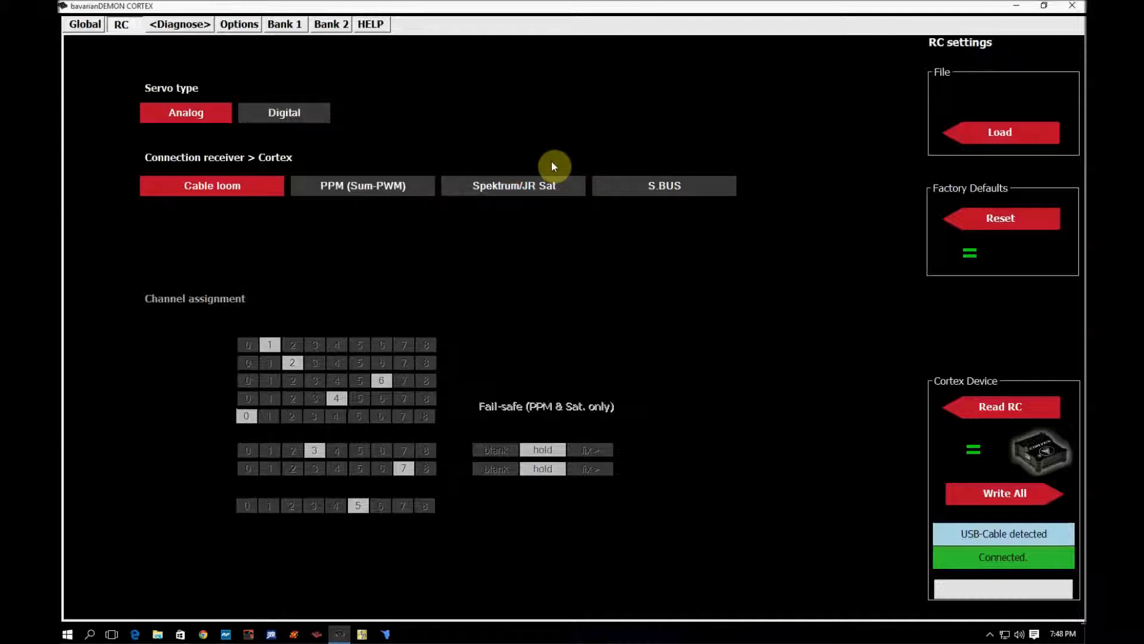
click(512, 186)
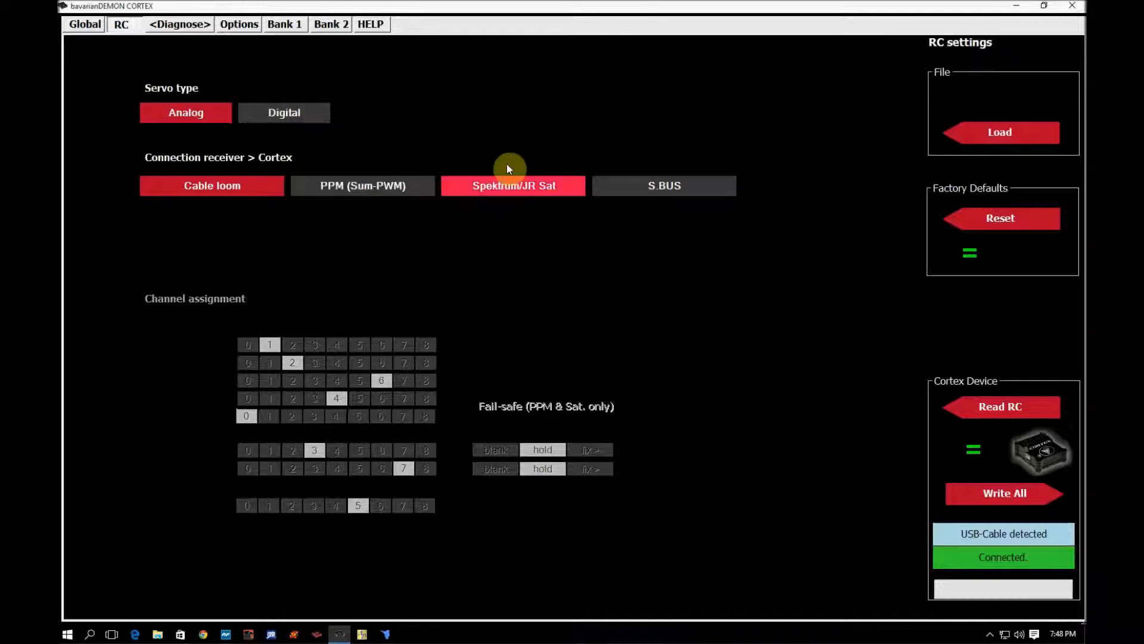
click(212, 186)
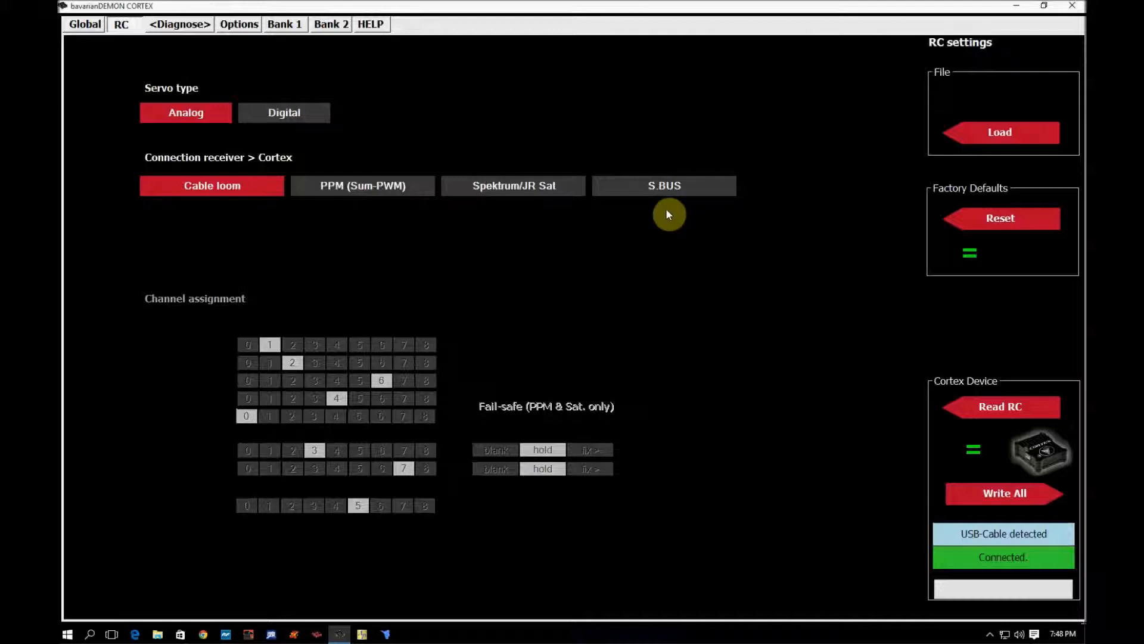
mouse_move(255, 215)
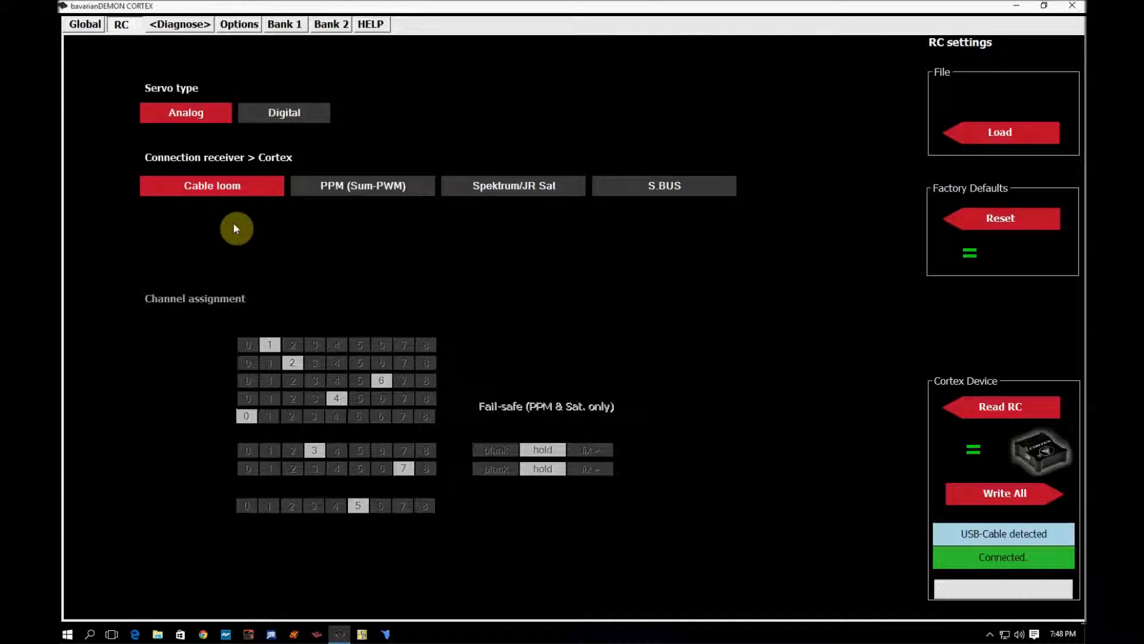
mouse_move(392, 231)
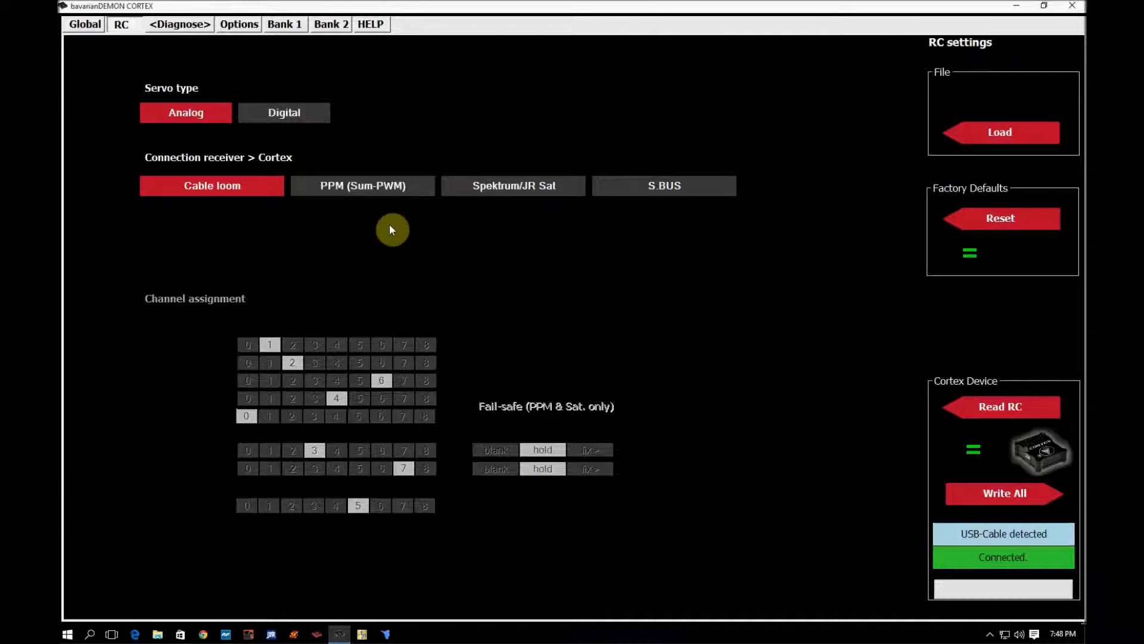
click(512, 186)
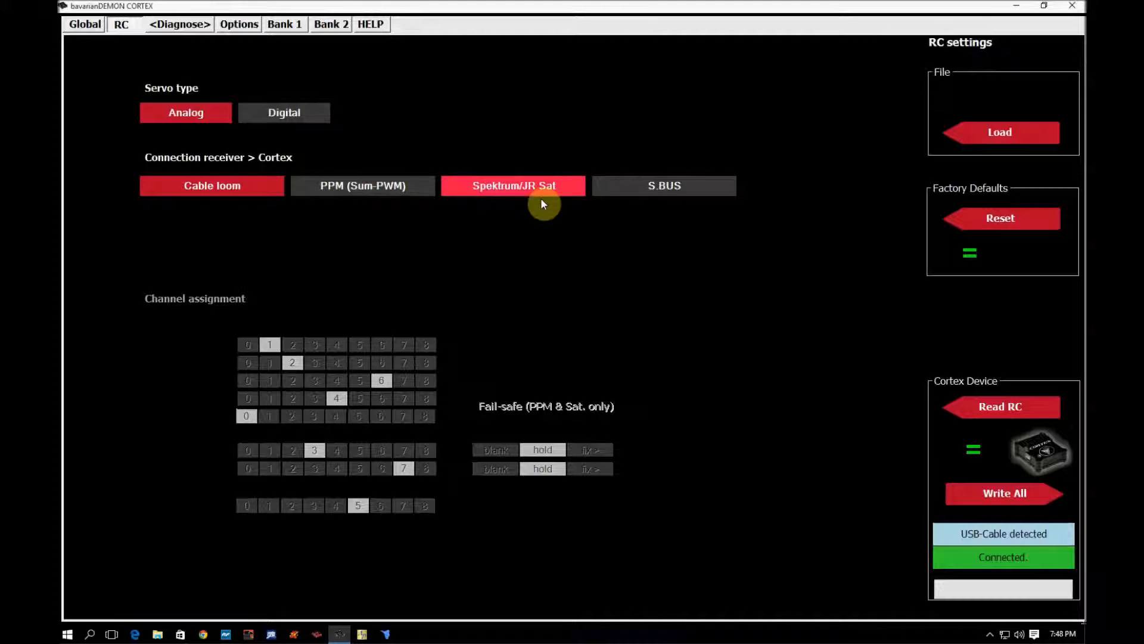
click(212, 186)
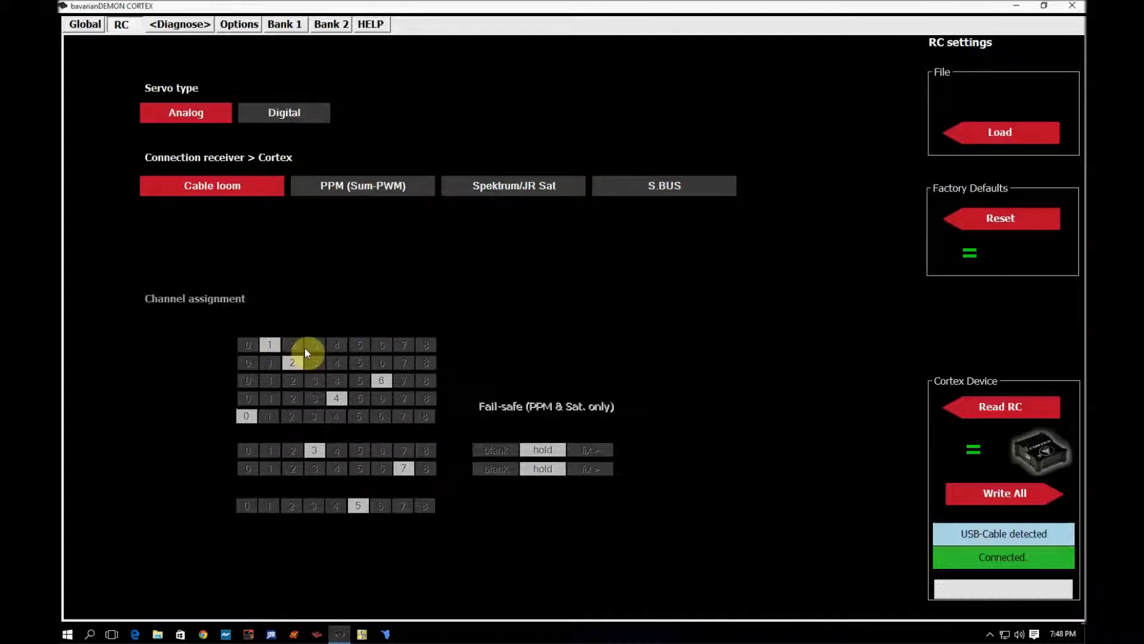
mouse_move(458, 368)
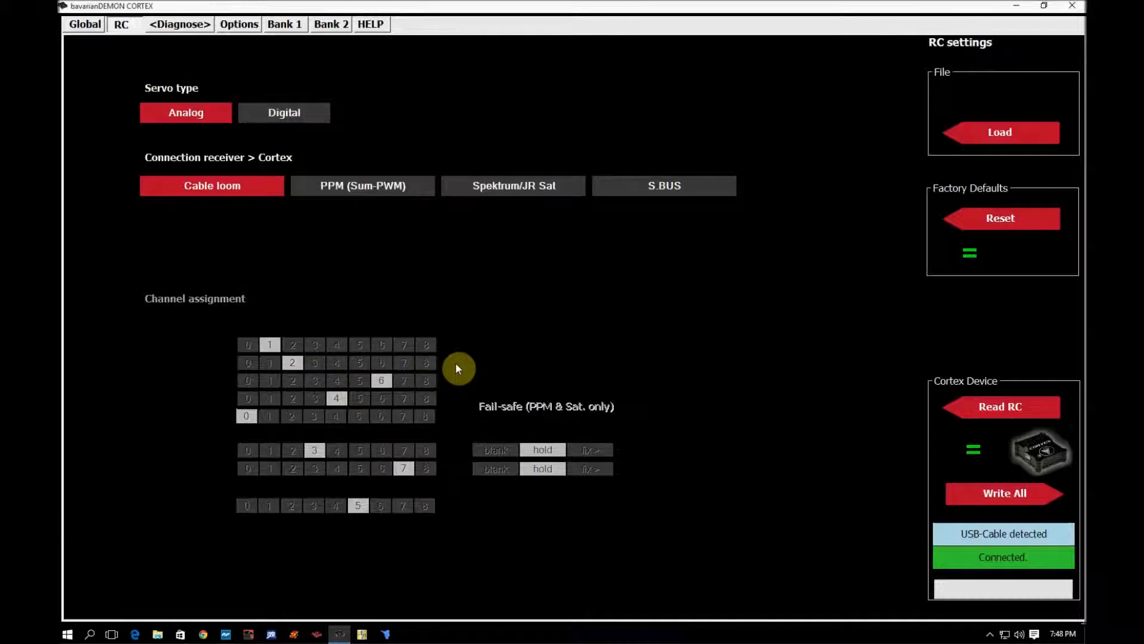
mouse_move(181, 450)
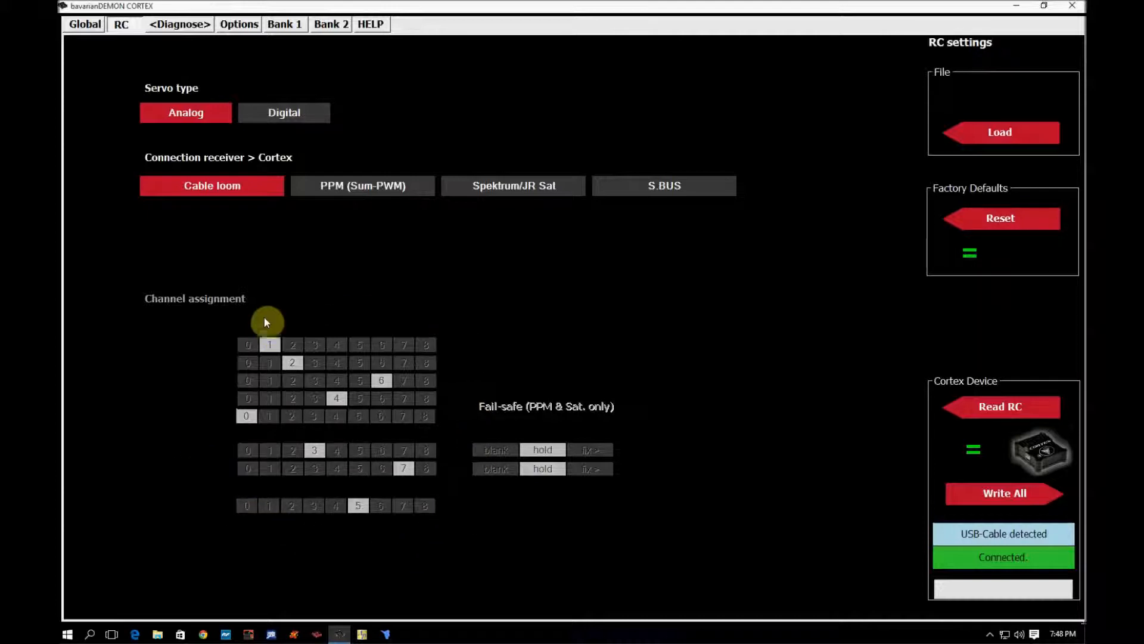
mouse_move(480, 377)
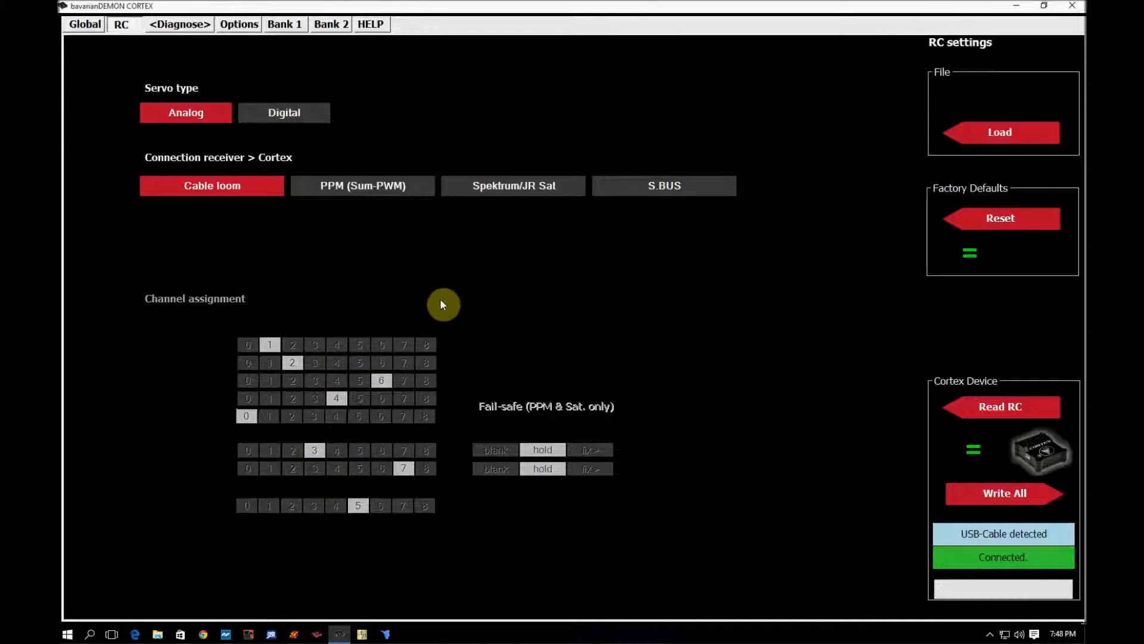
mouse_move(519, 223)
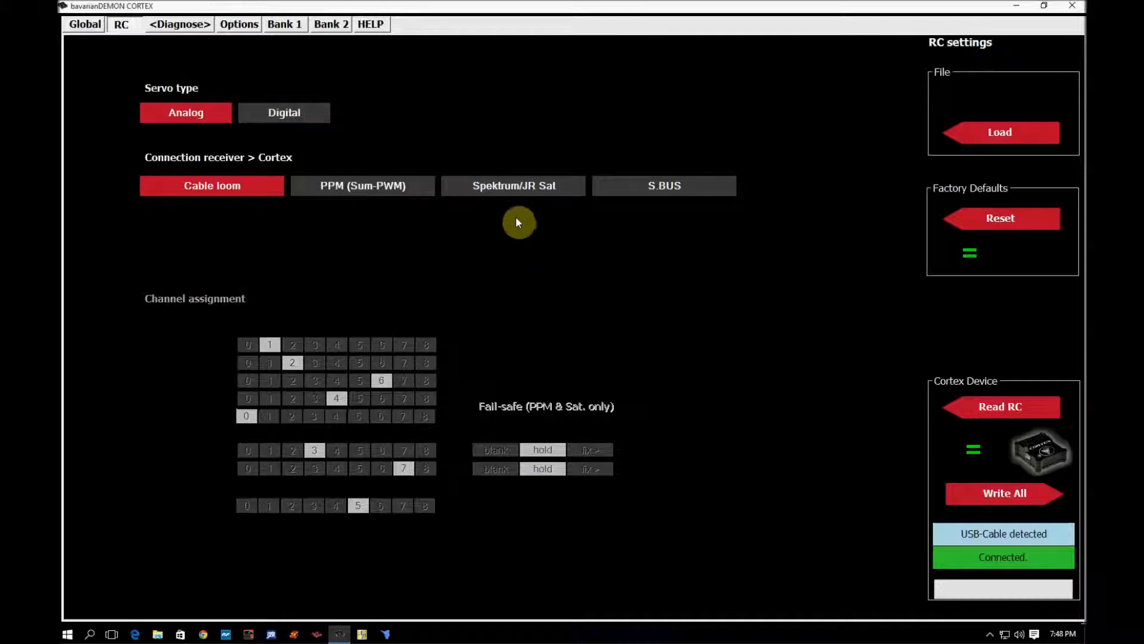
mouse_move(521, 253)
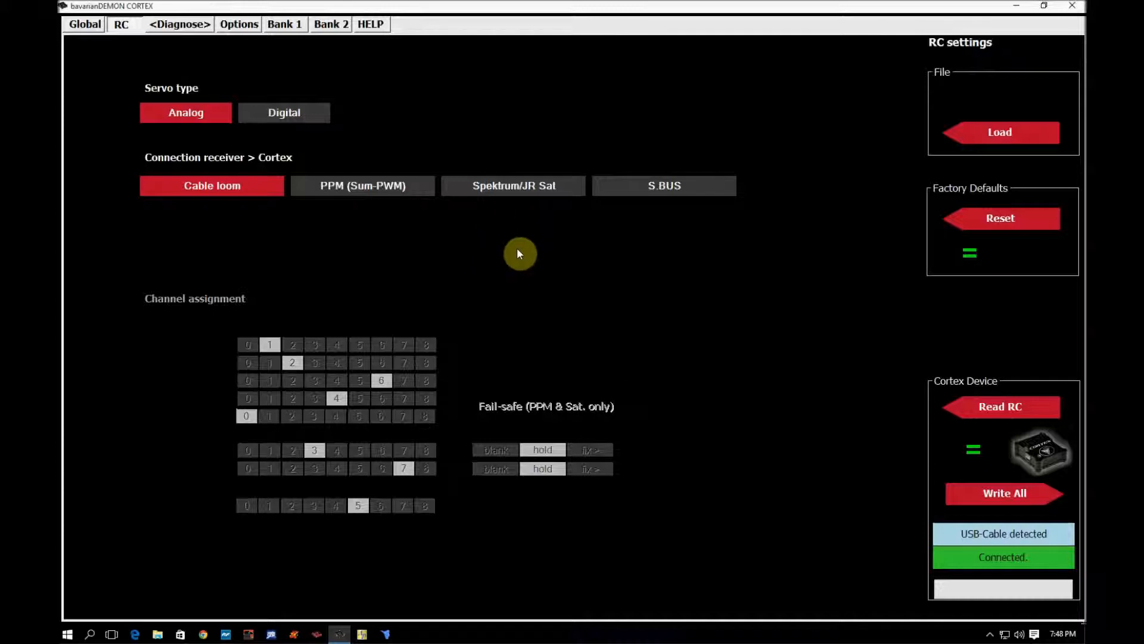
mouse_move(857, 165)
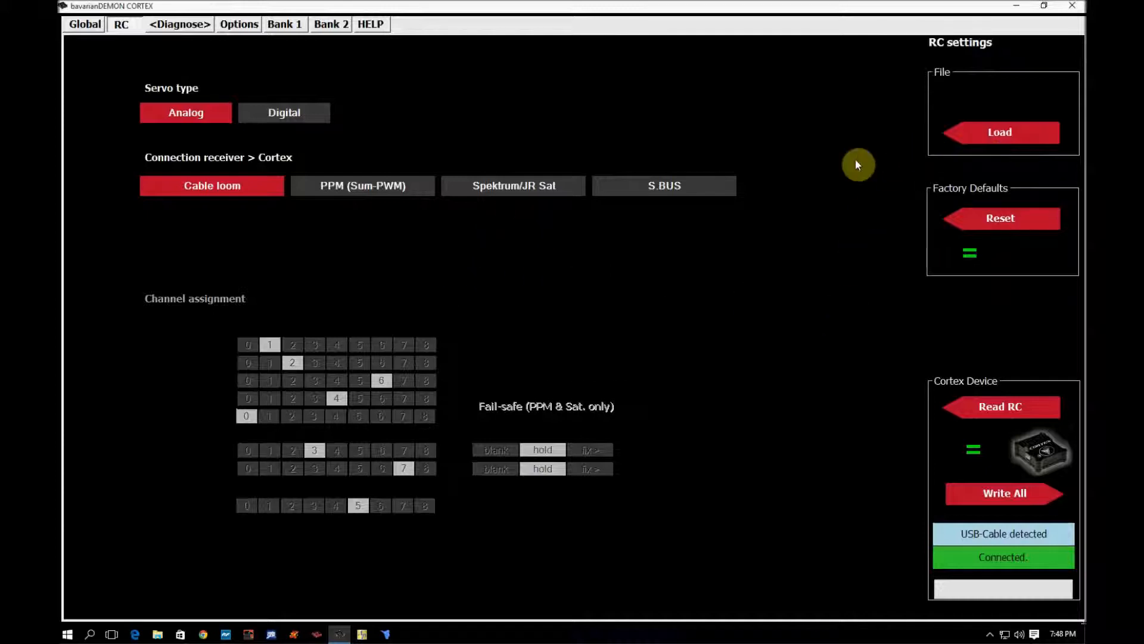
mouse_move(848, 307)
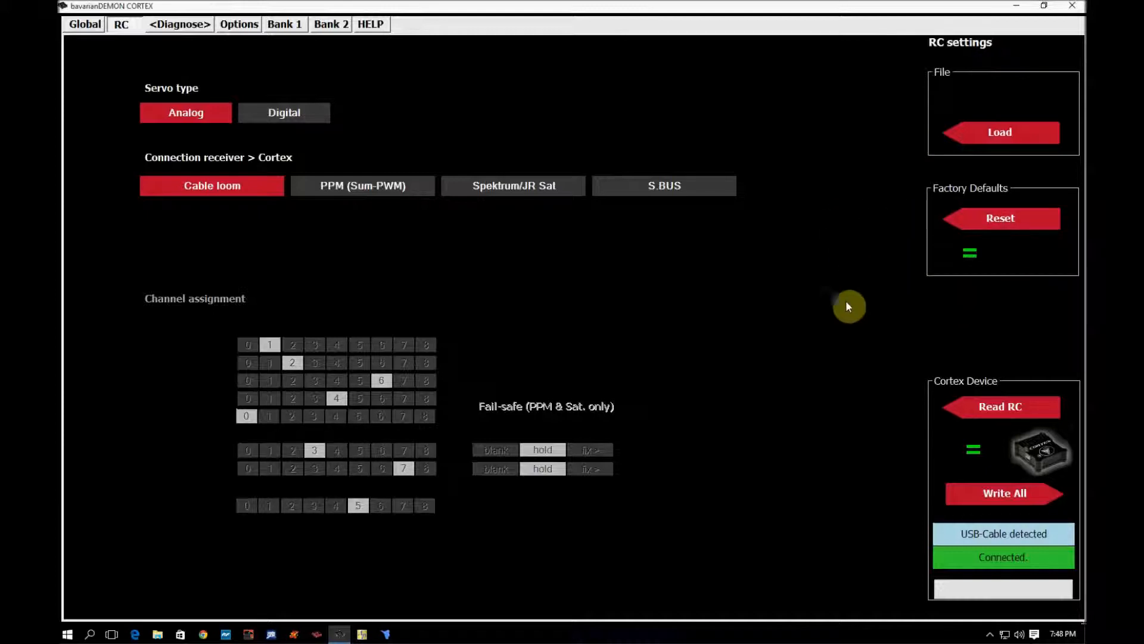
mouse_move(844, 508)
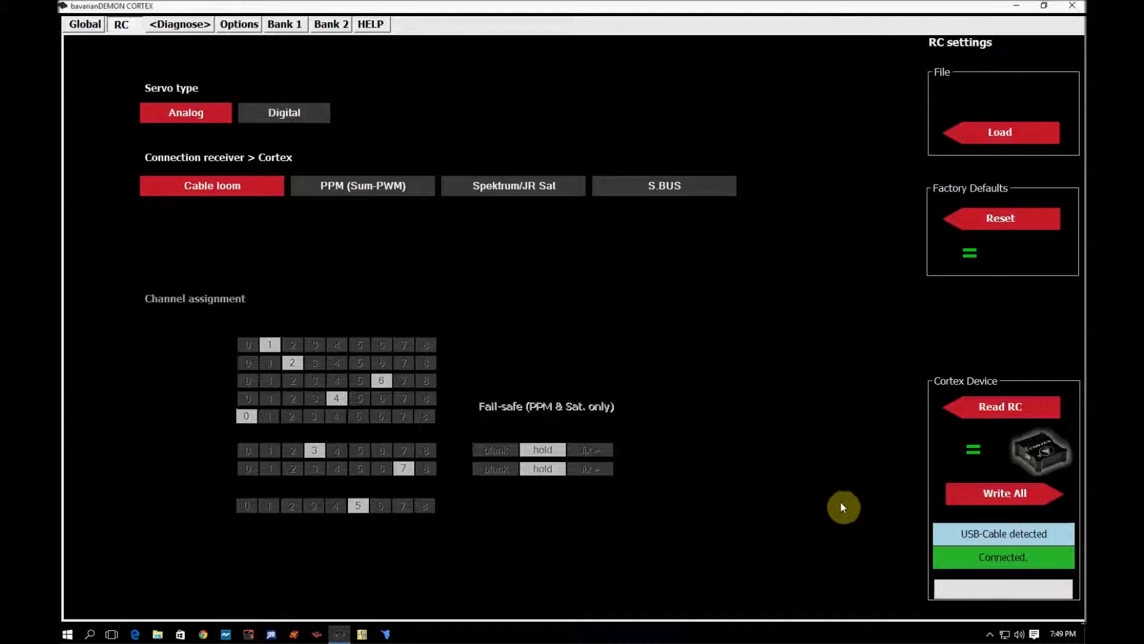
mouse_move(848, 401)
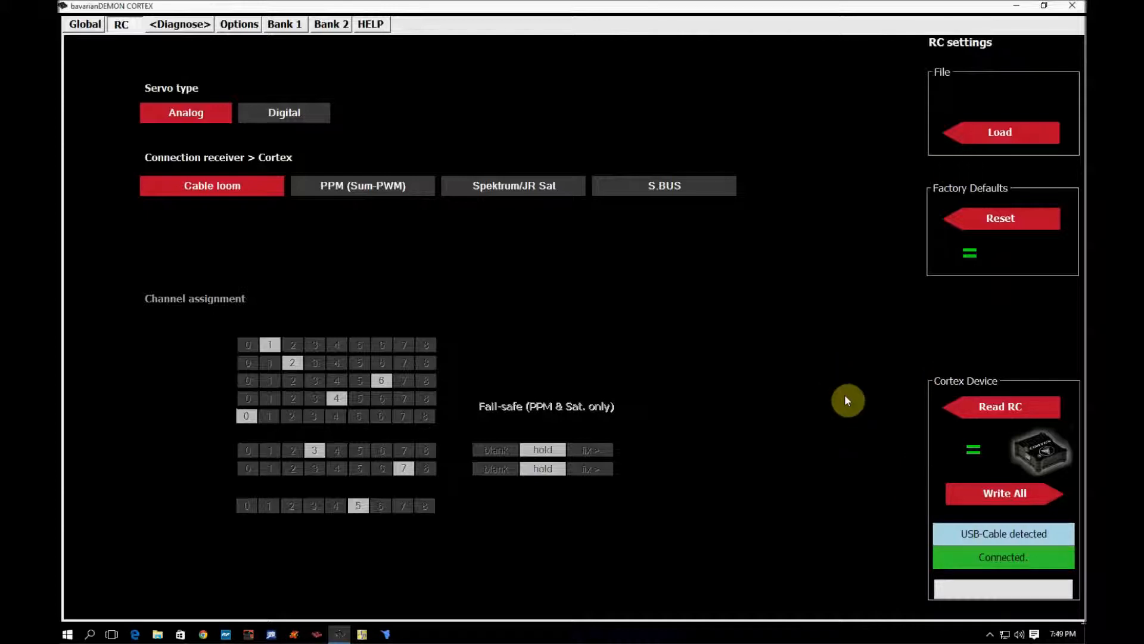
mouse_move(790, 338)
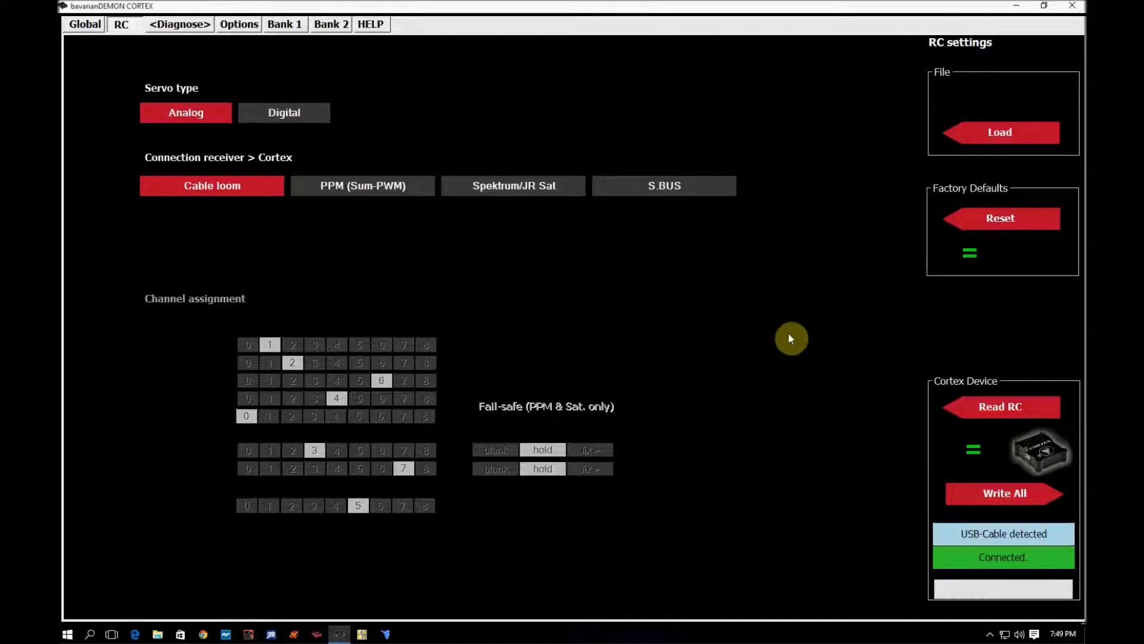
mouse_move(827, 446)
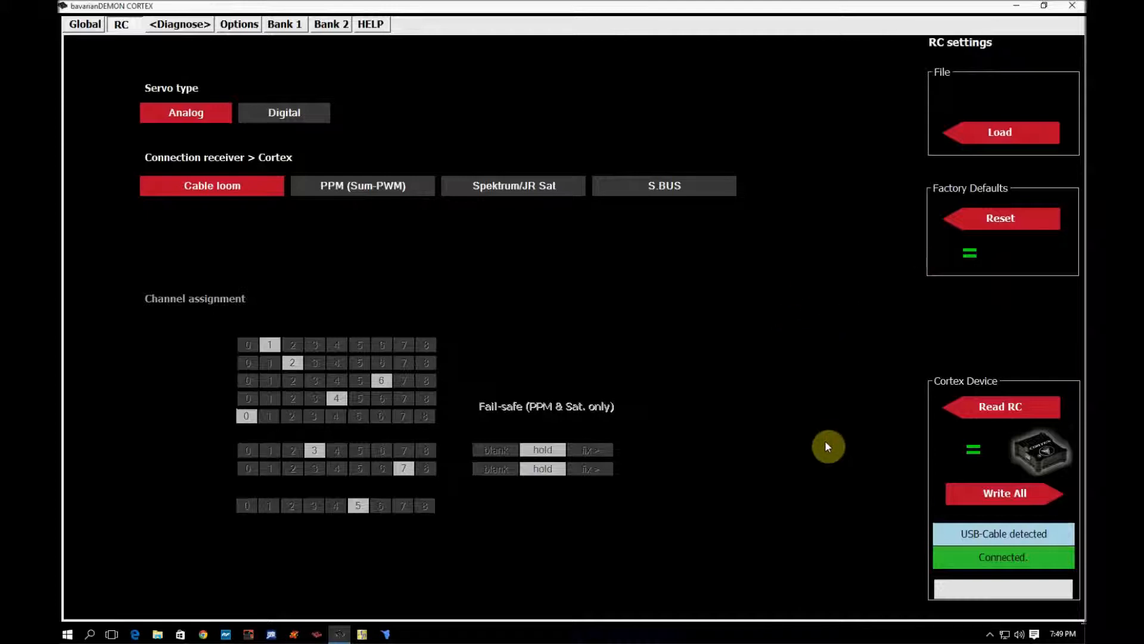
mouse_move(881, 452)
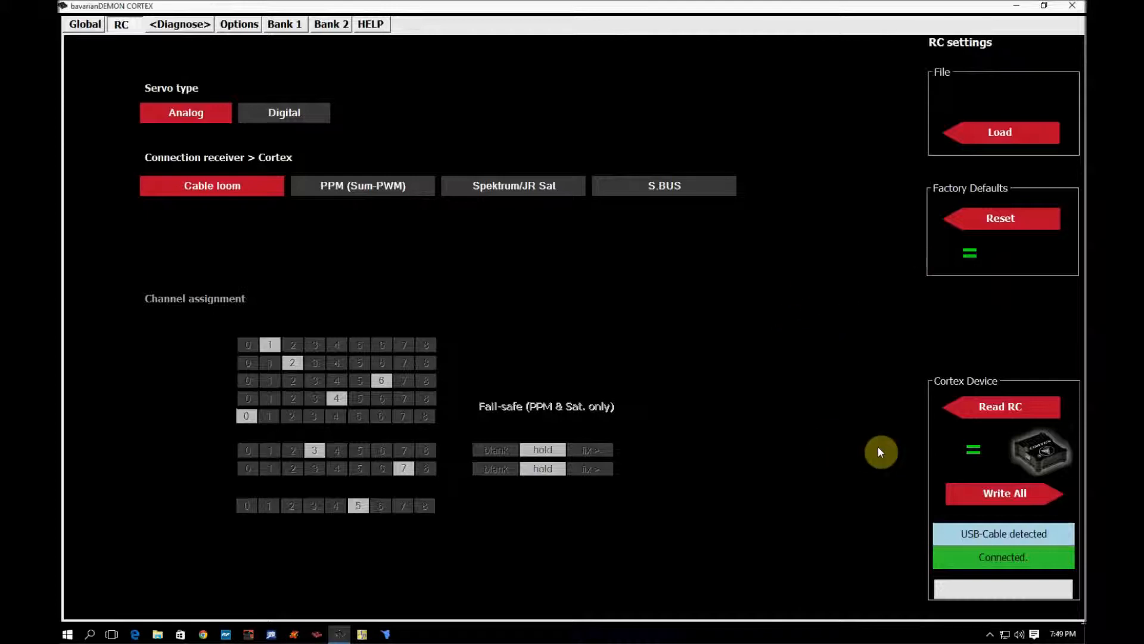
mouse_move(788, 267)
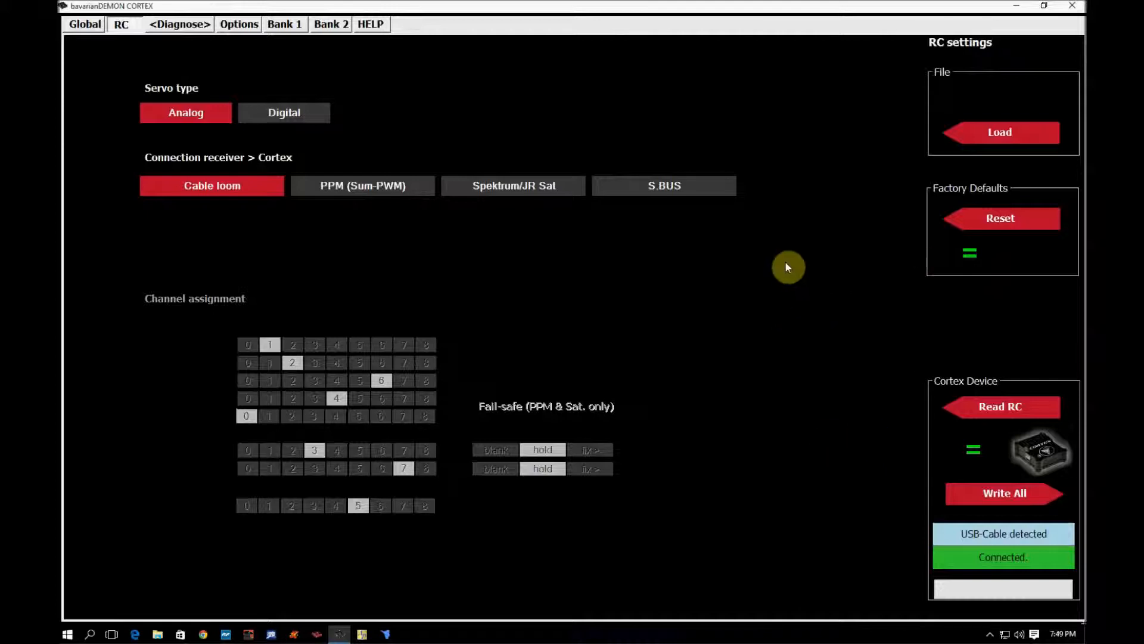
Switch the servo type to Digital.
click(283, 113)
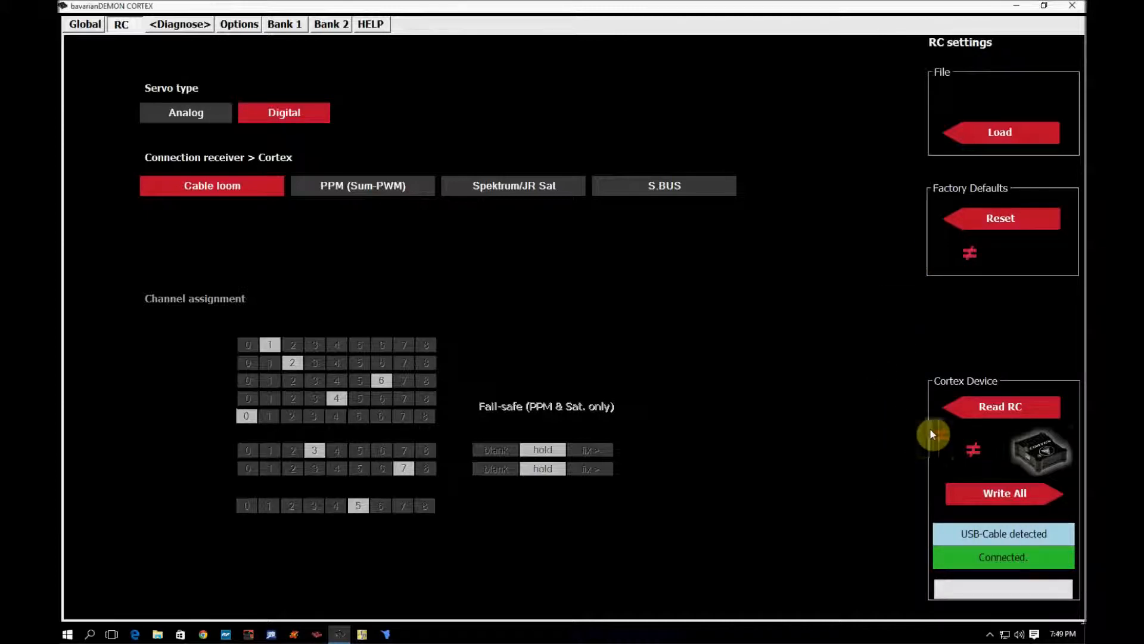
mouse_move(974, 450)
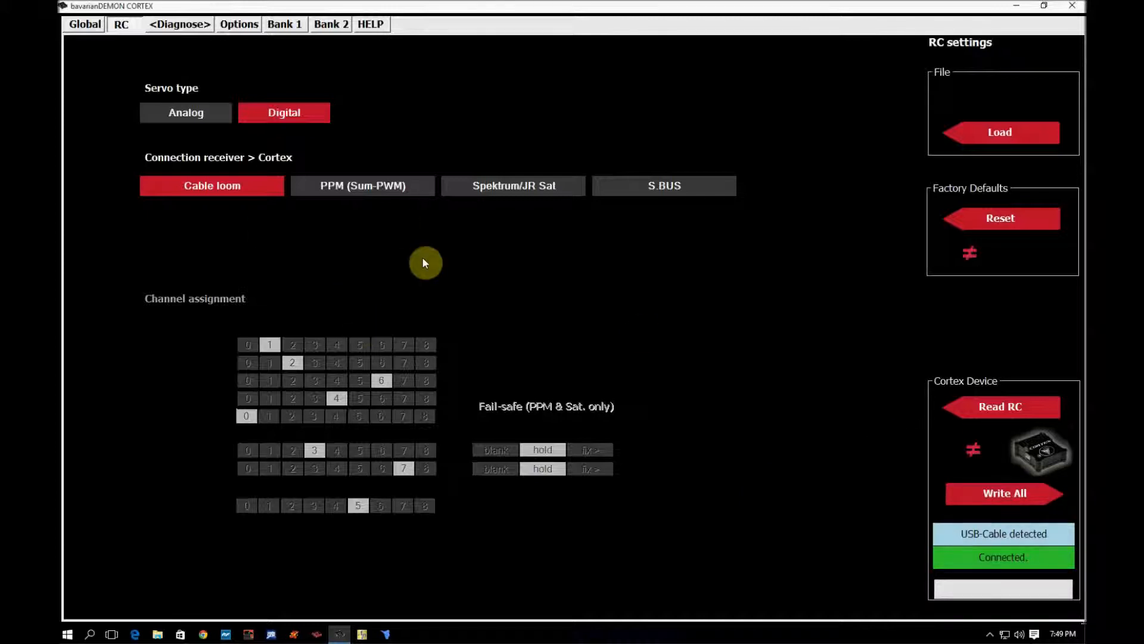
mouse_move(769, 454)
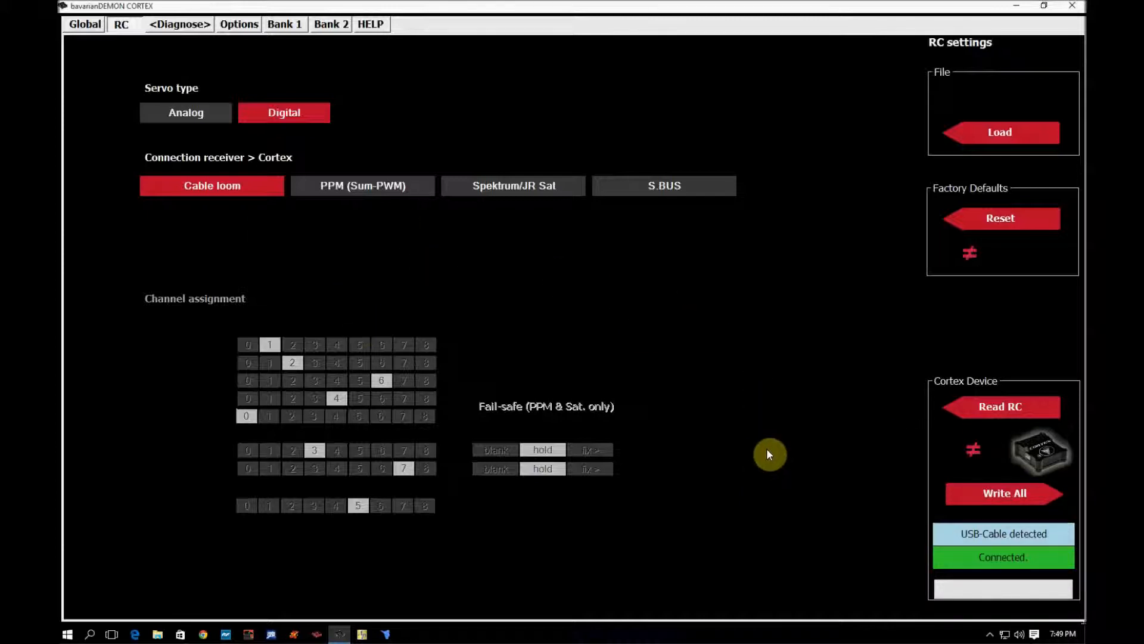
mouse_move(1005, 496)
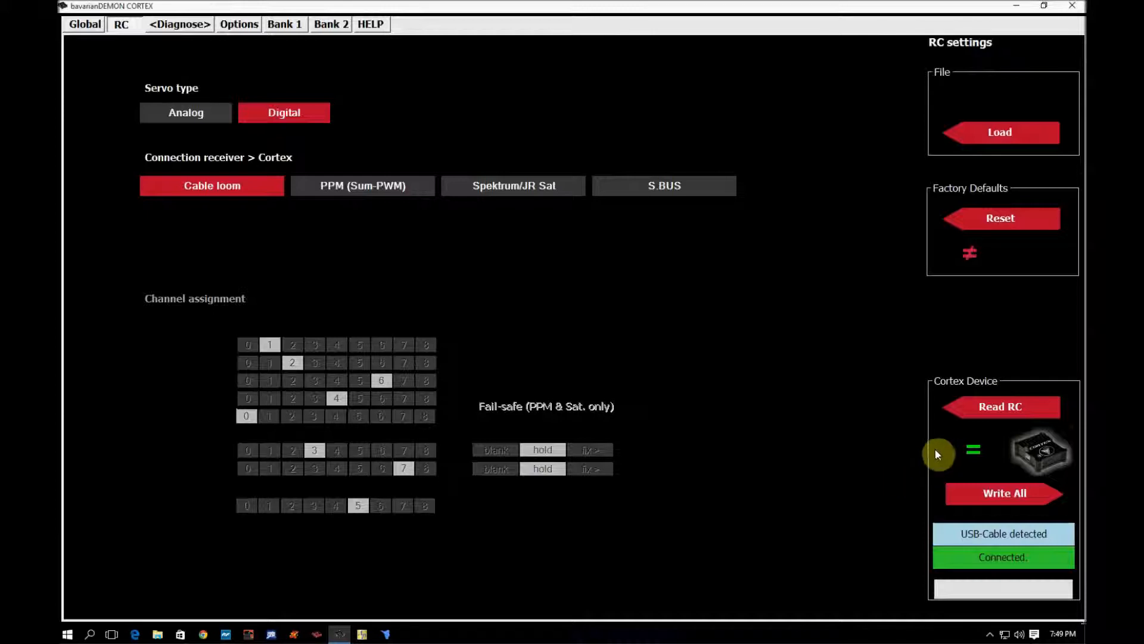
mouse_move(944, 275)
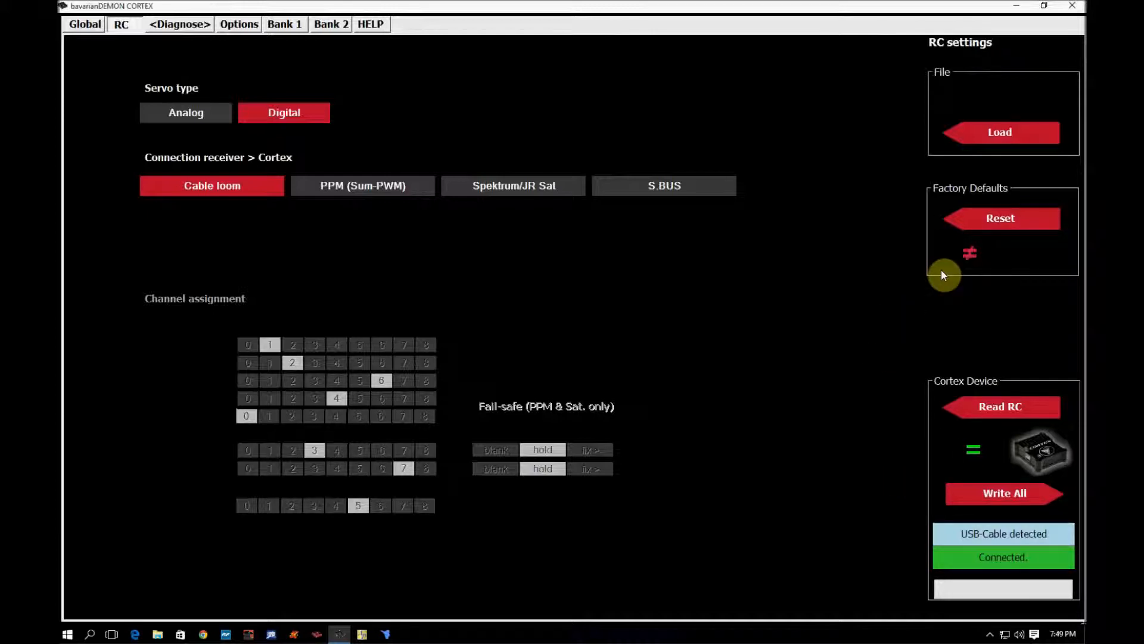
mouse_move(856, 382)
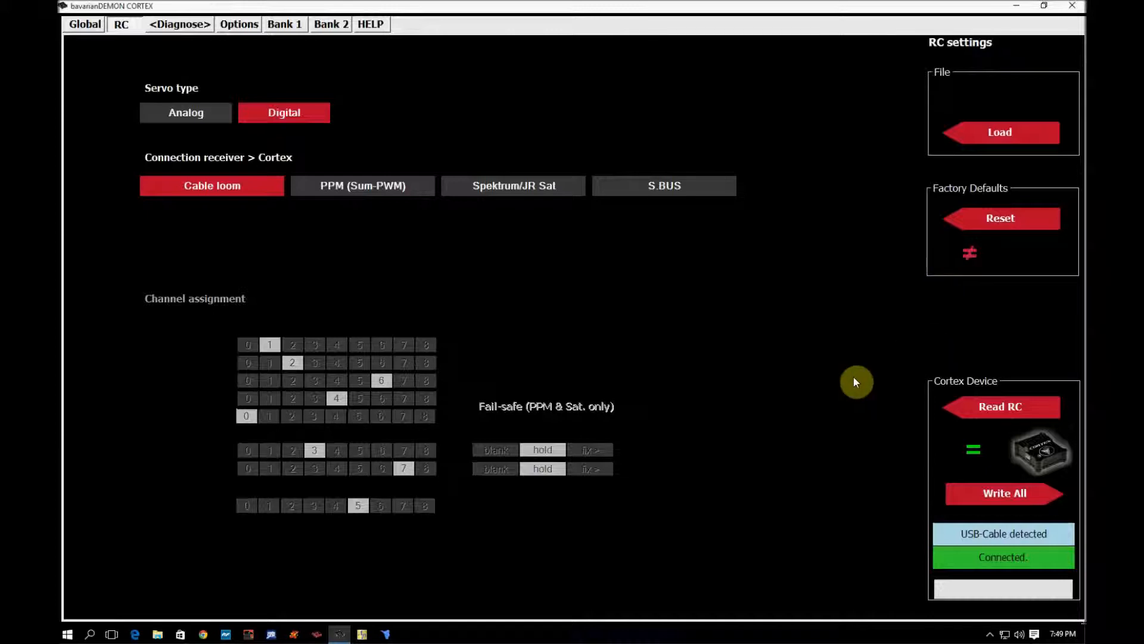
mouse_move(758, 355)
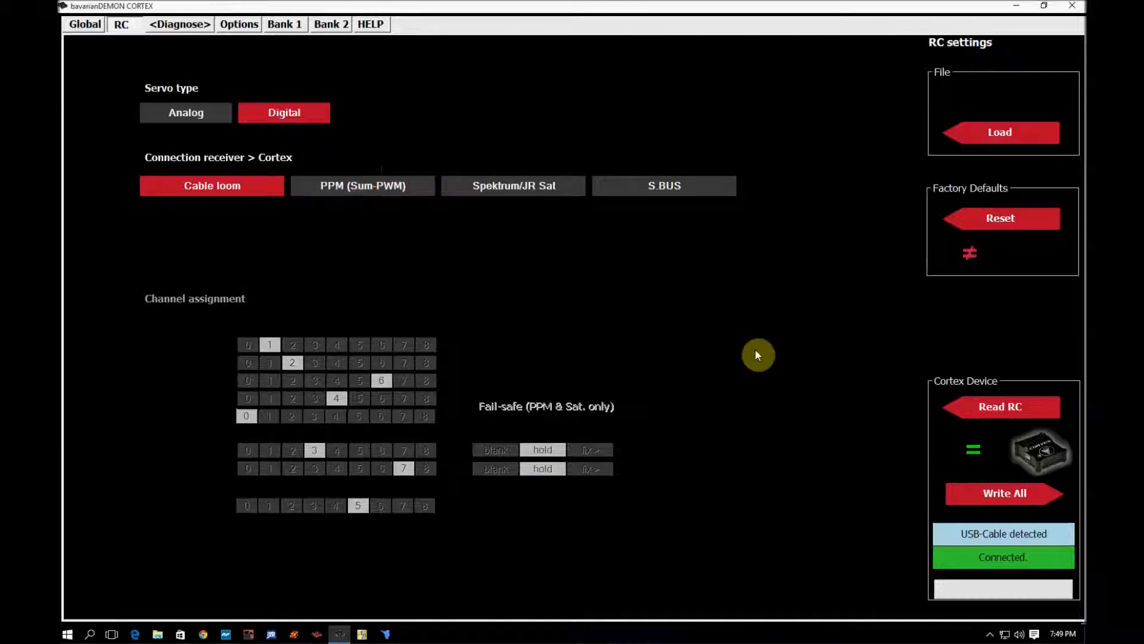
Switch the servo type back to Analog and write all settings to the Cortex device.
click(186, 112)
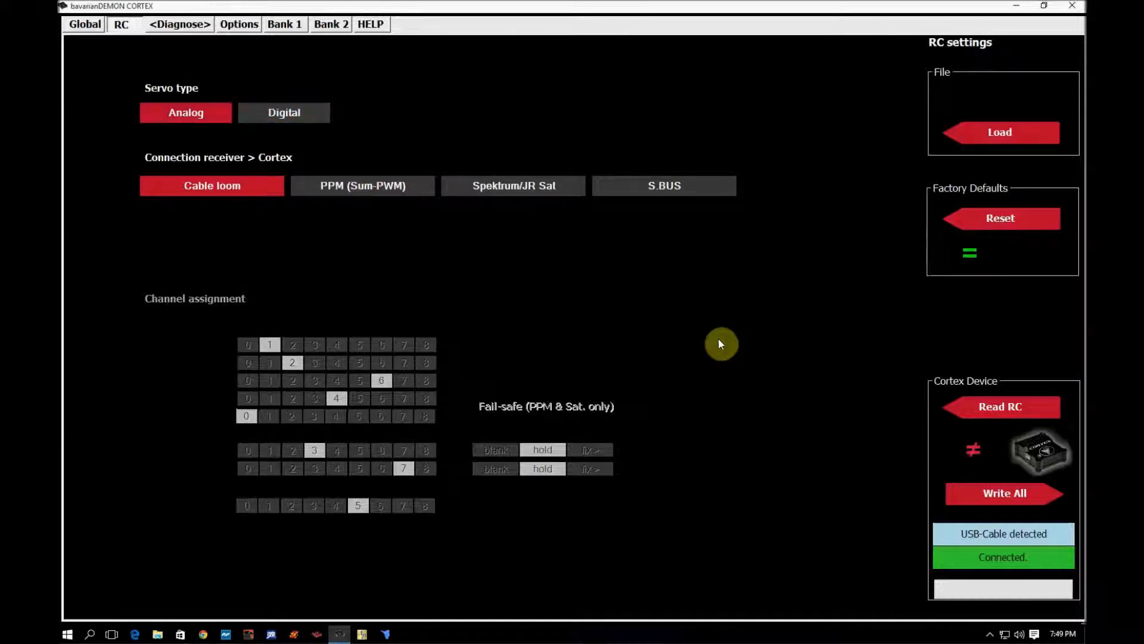
click(999, 407)
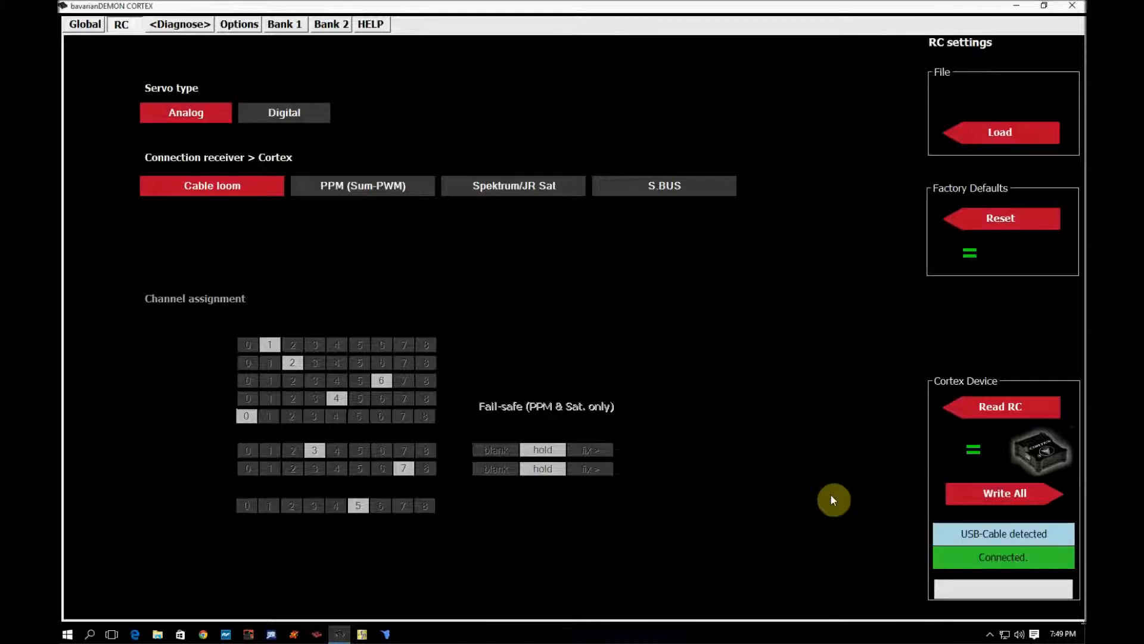
mouse_move(620, 291)
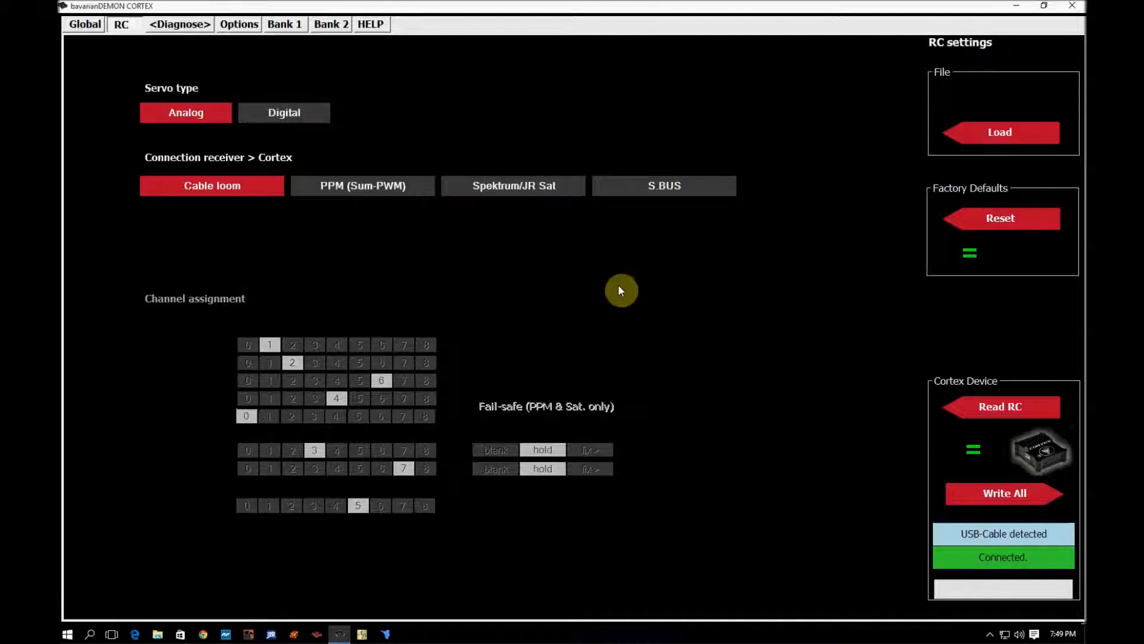
mouse_move(616, 275)
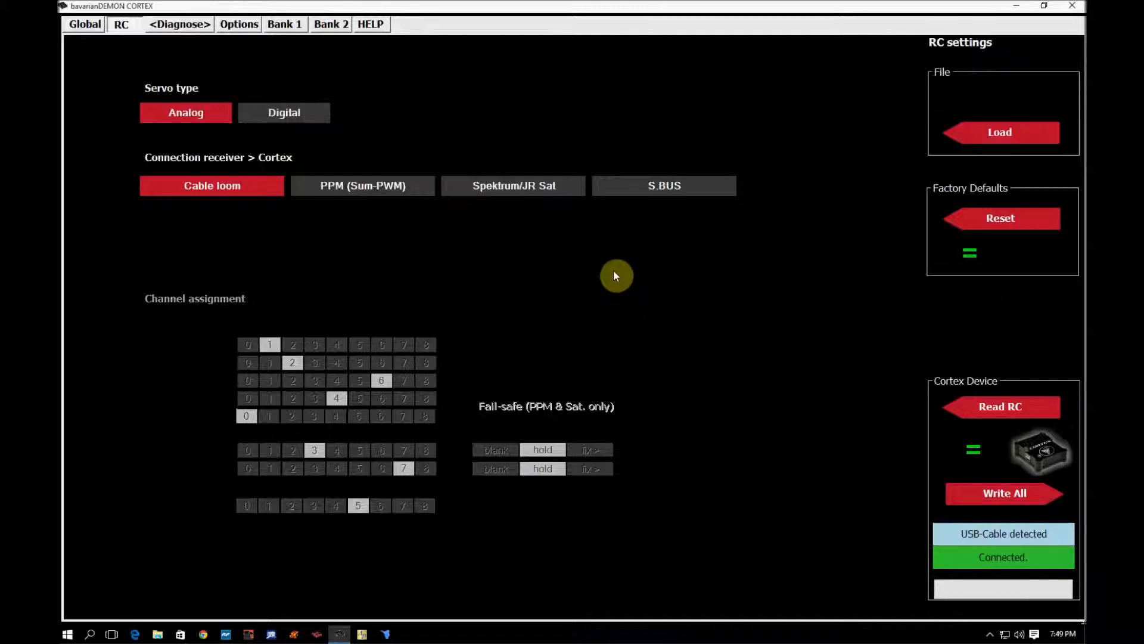